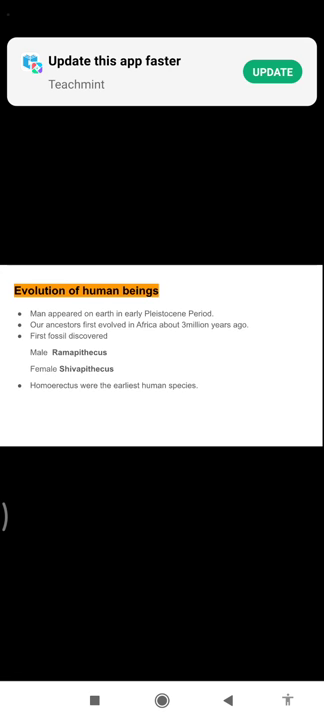
scroll(up, 3)
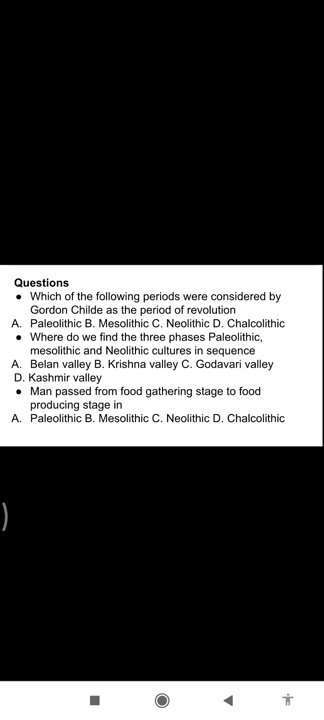
scroll(down, 3)
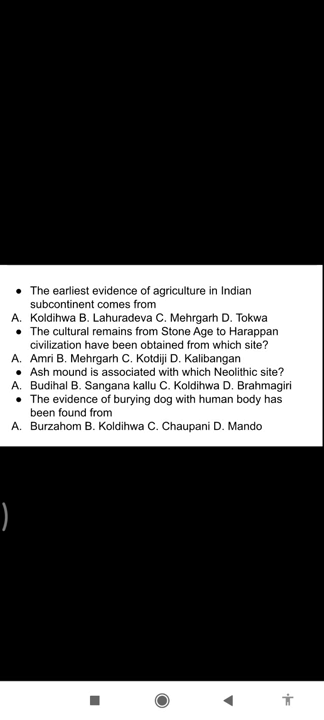